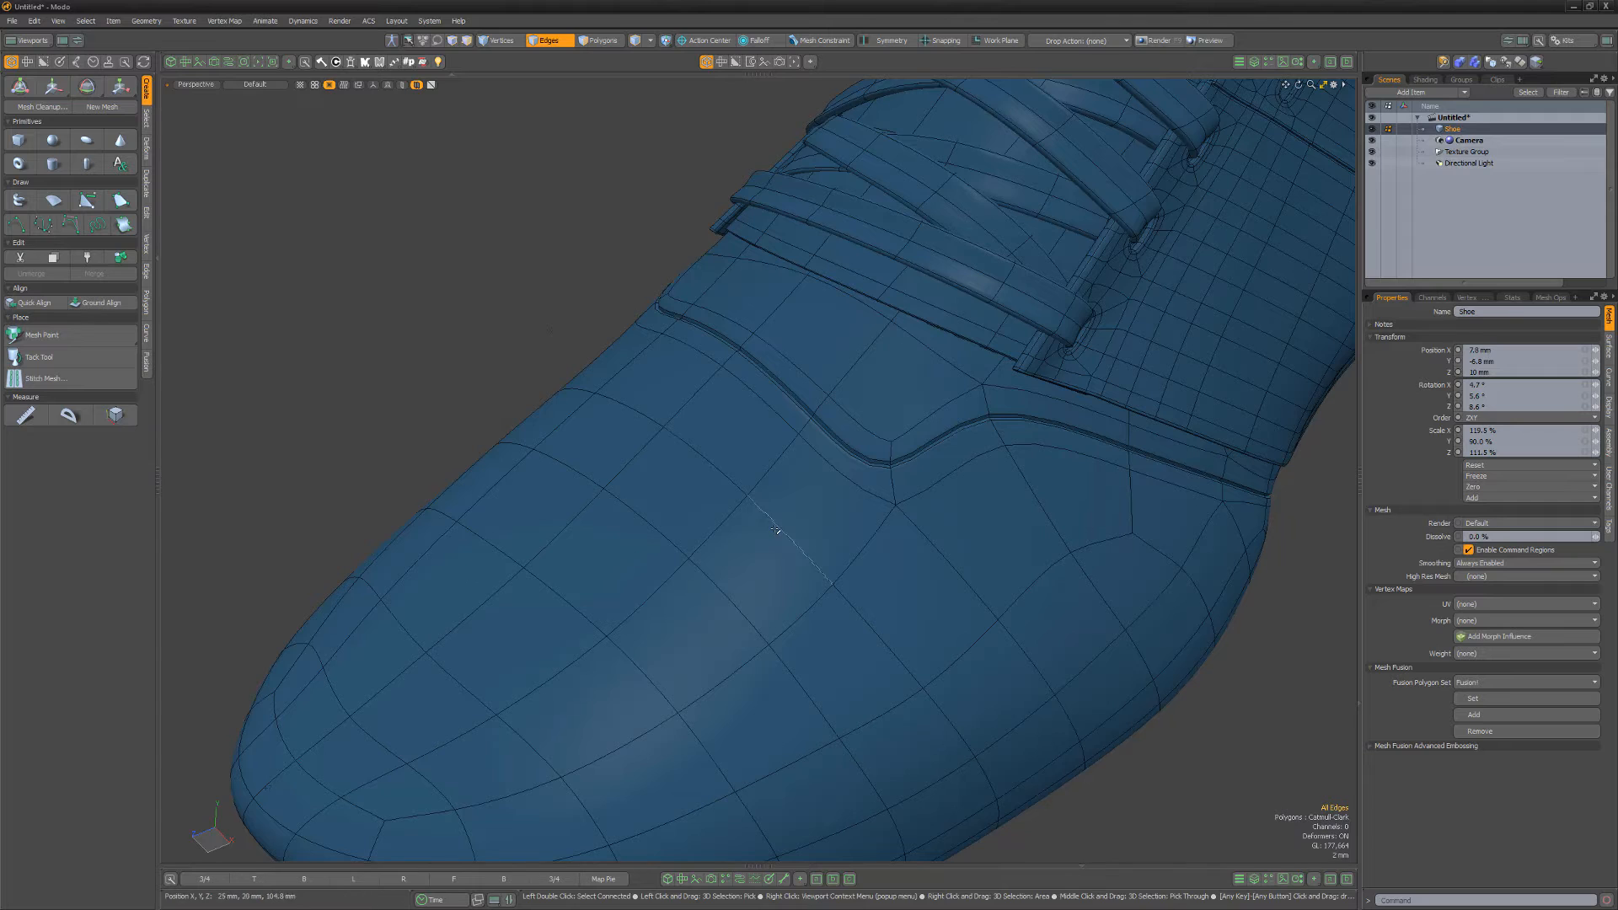
- Select the toe edge loop and set Stitch Mesh's Curve Source to Selected Edges
{"action": "double_click", "coordinate": [774, 531]}
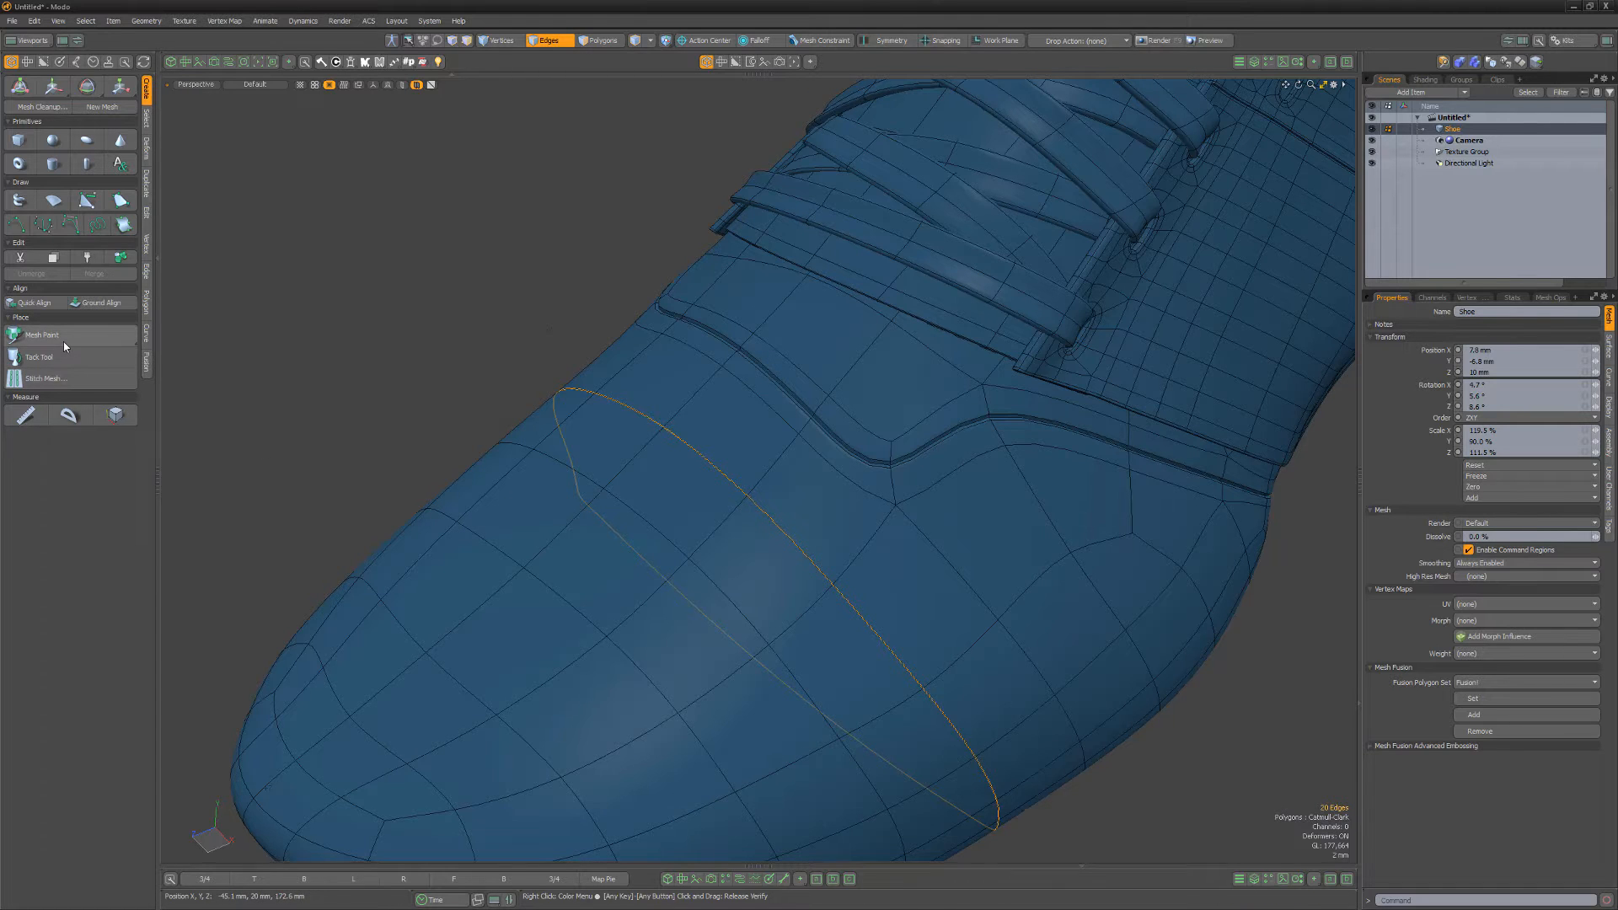
{"action": "left_click", "coordinate": [46, 377]}
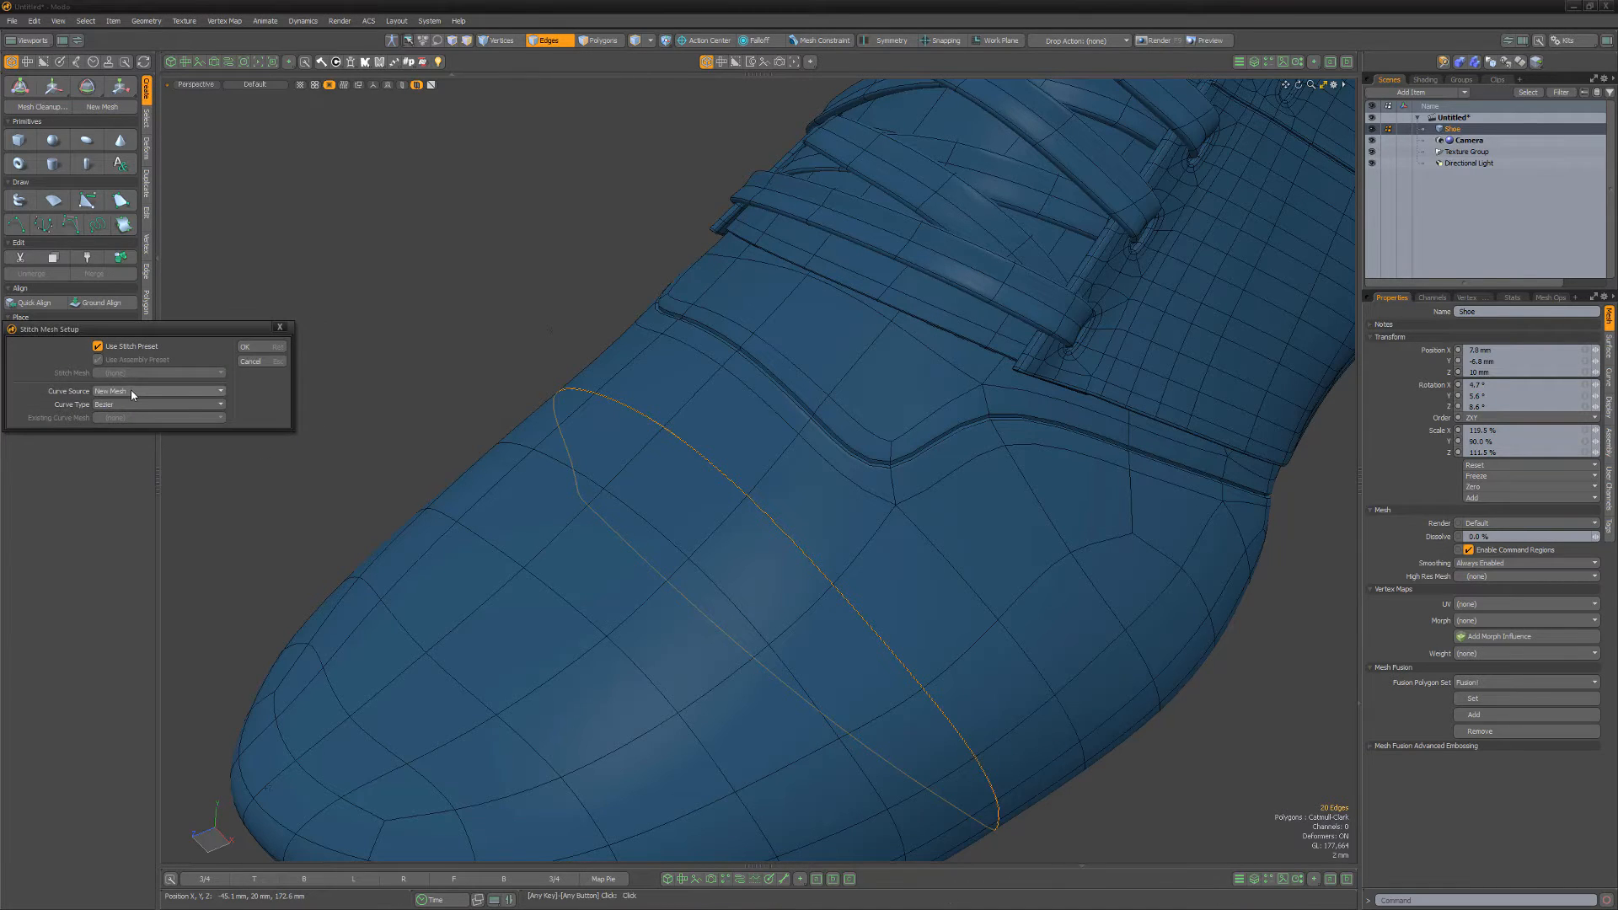
{"action": "left_click", "coordinate": [158, 391]}
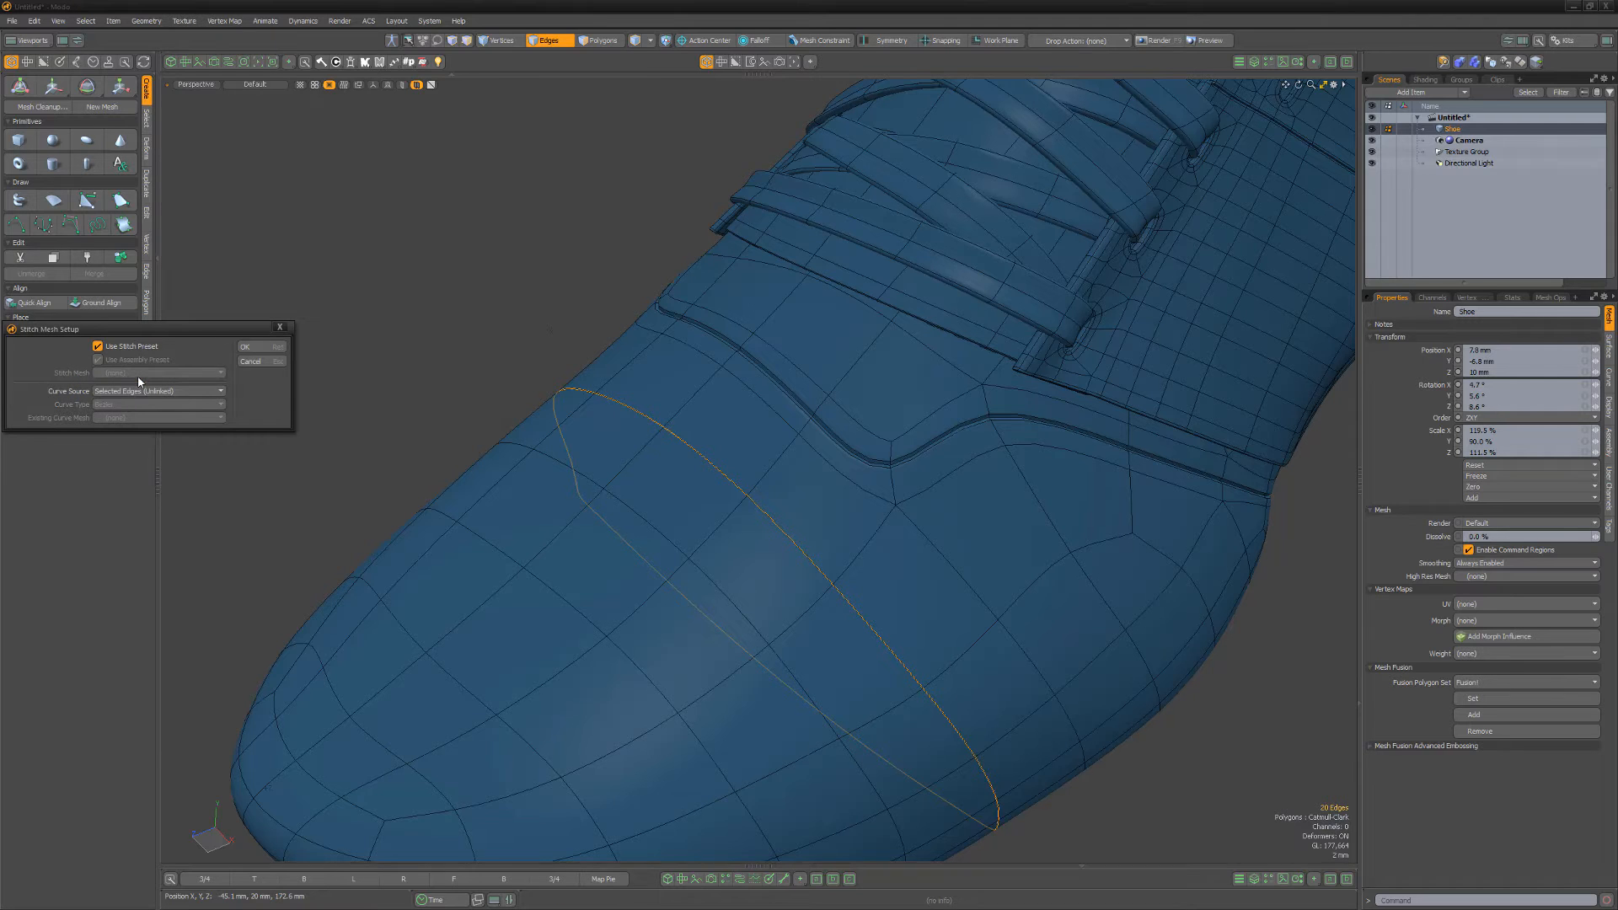
- Confirm the stitch setup and choose a stitch preset, creating the Shoe_Stitches item
{"action": "left_click", "coordinate": [157, 372]}
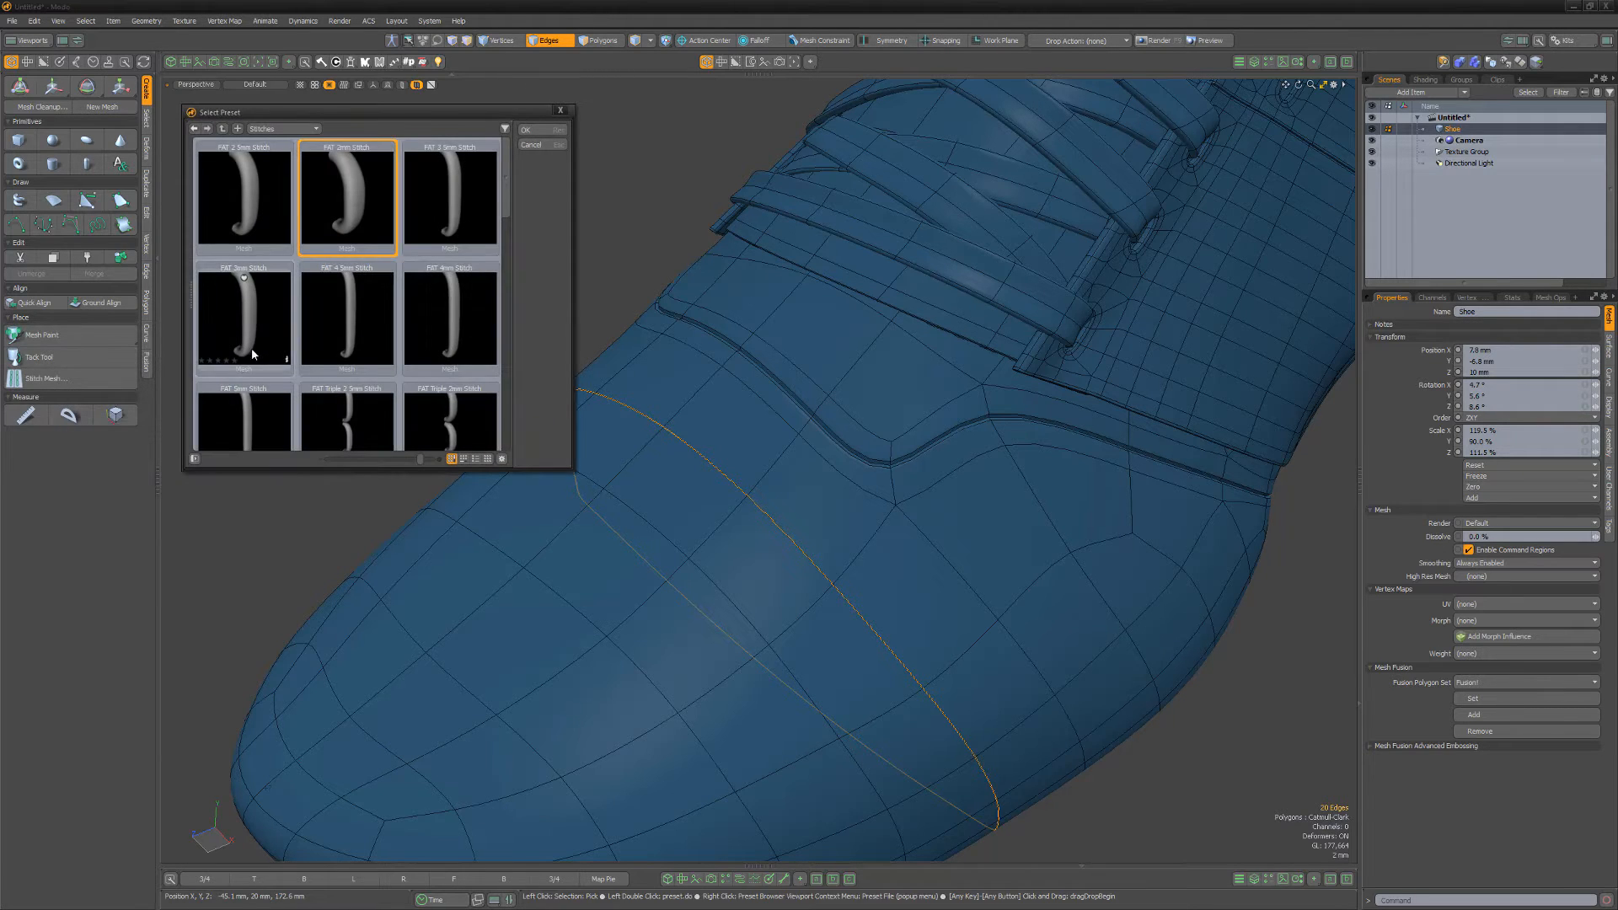
{"action": "left_click", "coordinate": [526, 128]}
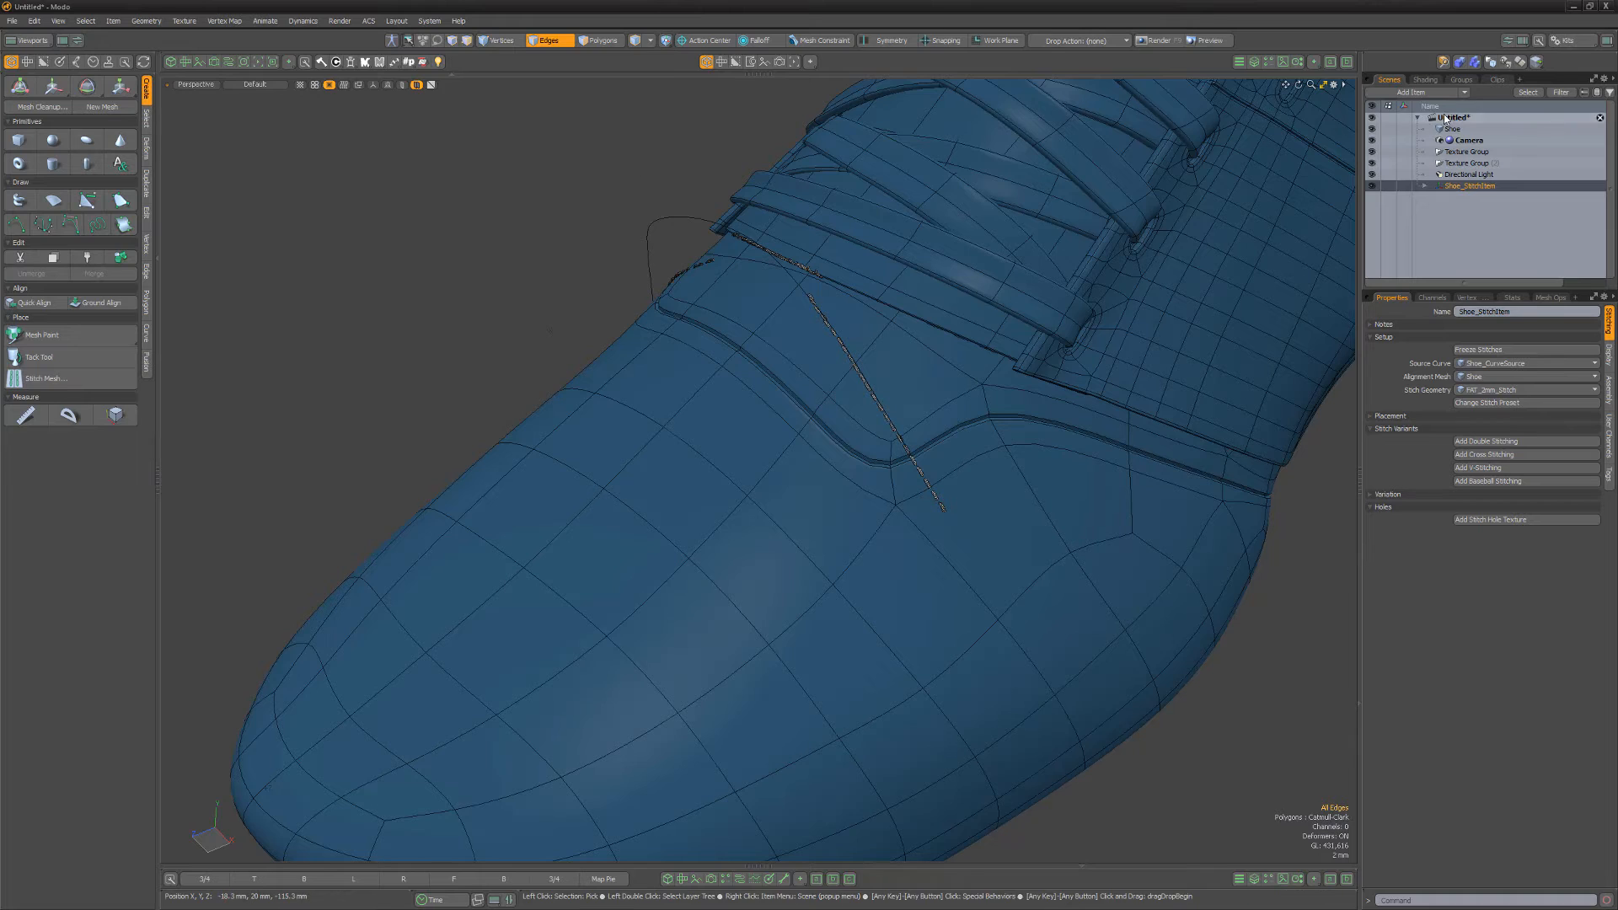
- Reset the Shoe item's transforms so the stitches lie along the toe edge loop
{"action": "left_click", "coordinate": [1453, 128]}
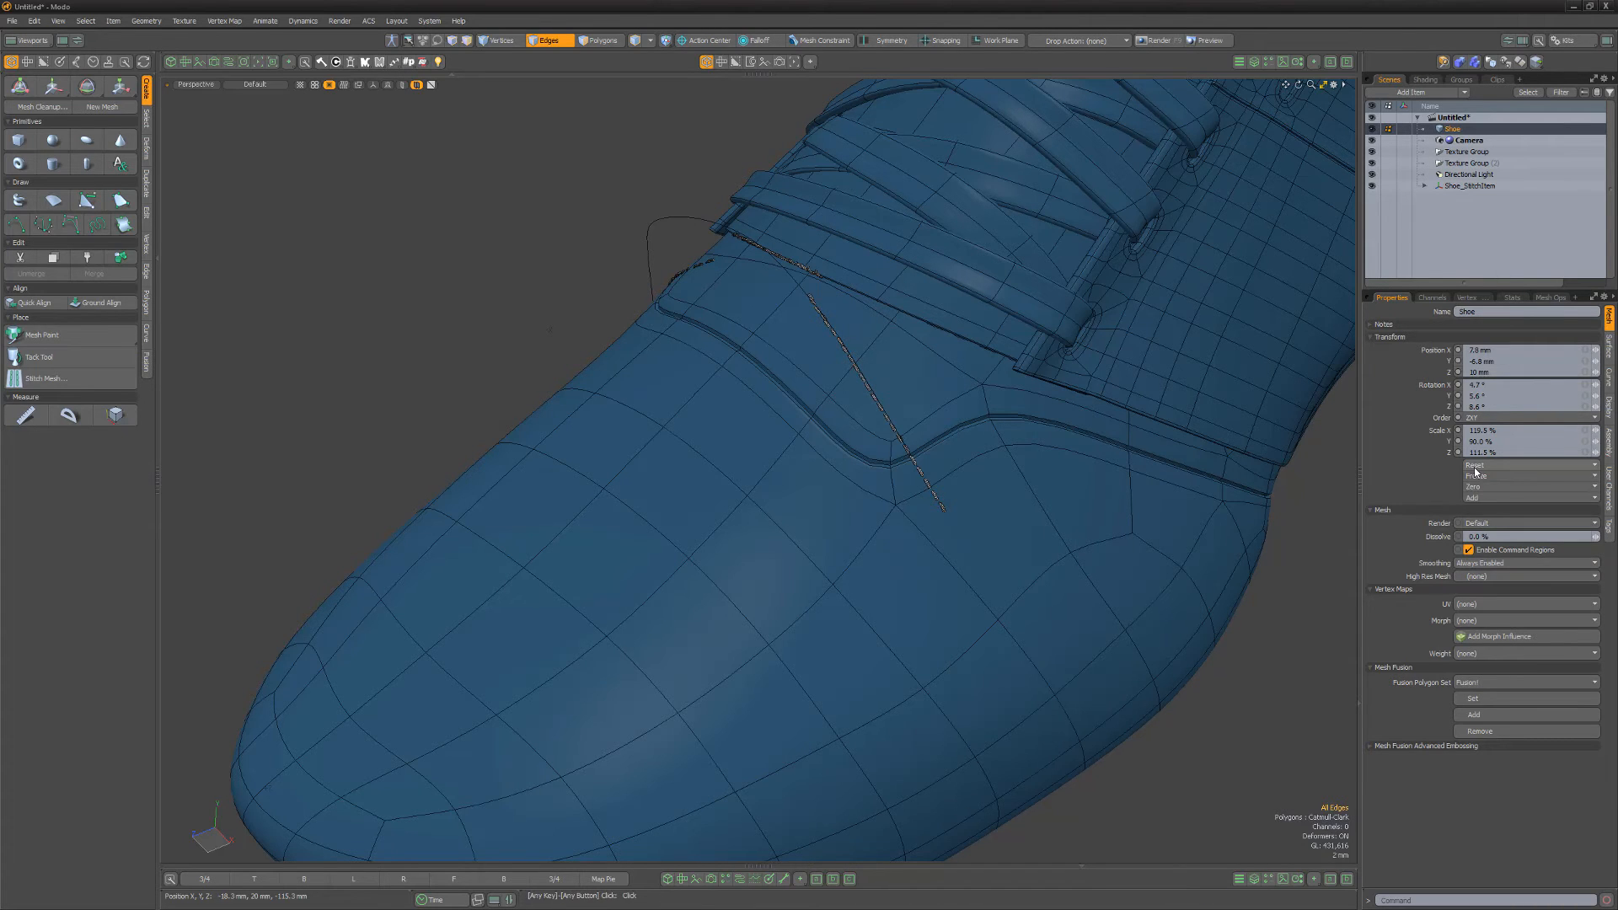
{"action": "left_click", "coordinate": [1474, 466]}
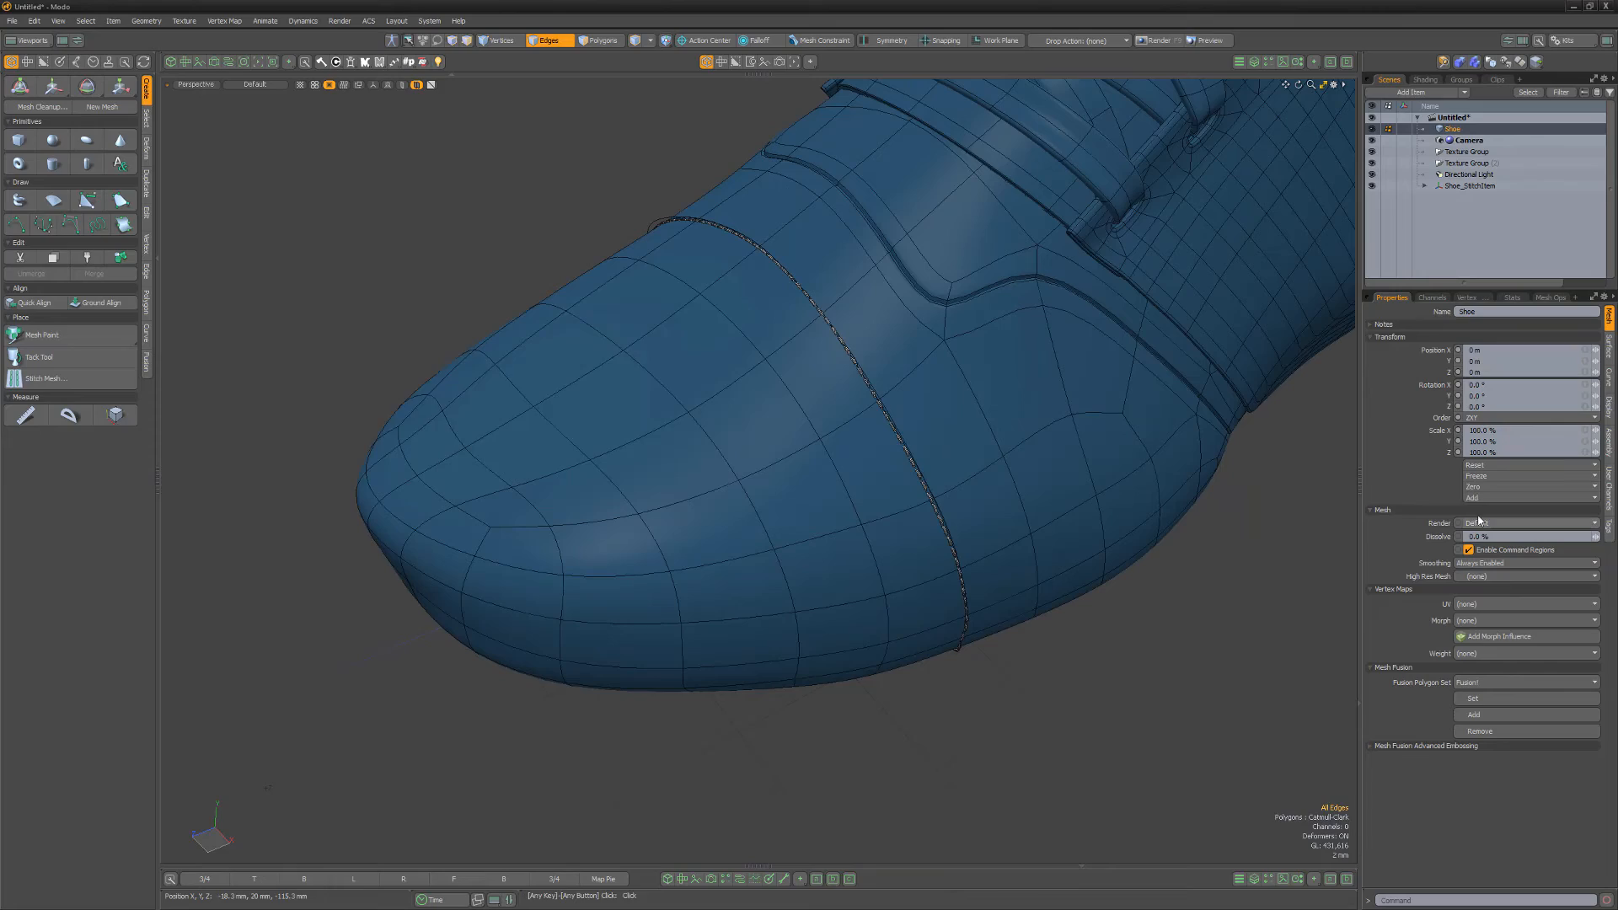